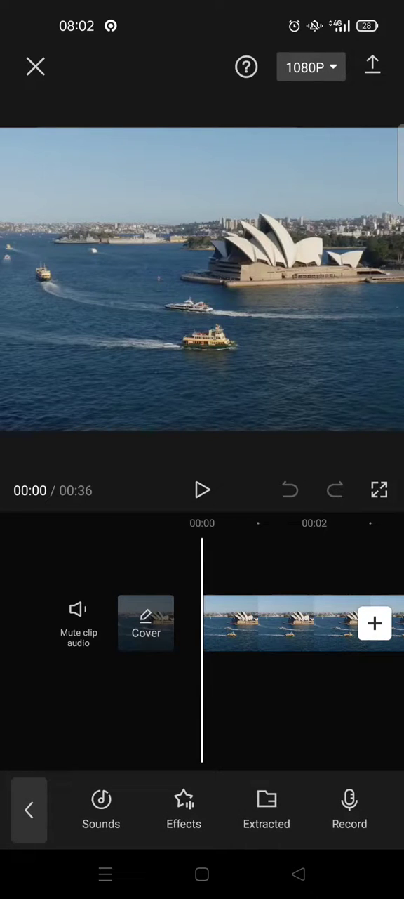
Open the Sounds library from the Audio toolbar of the Sydney Opera House project
left_click(101, 808)
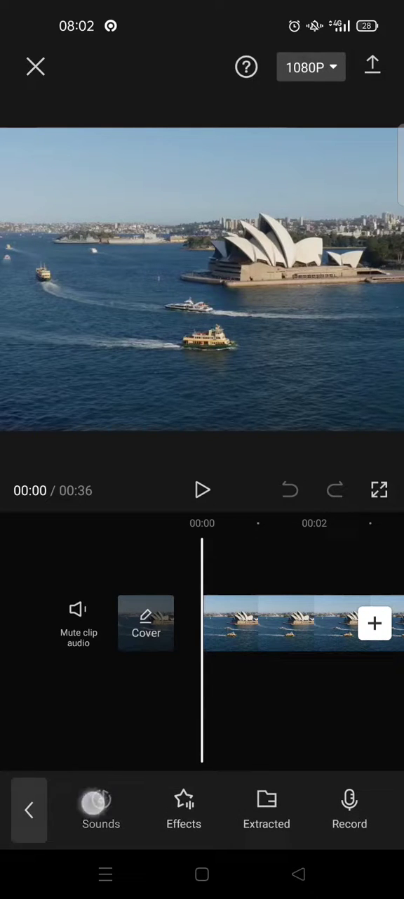
left_click(100, 808)
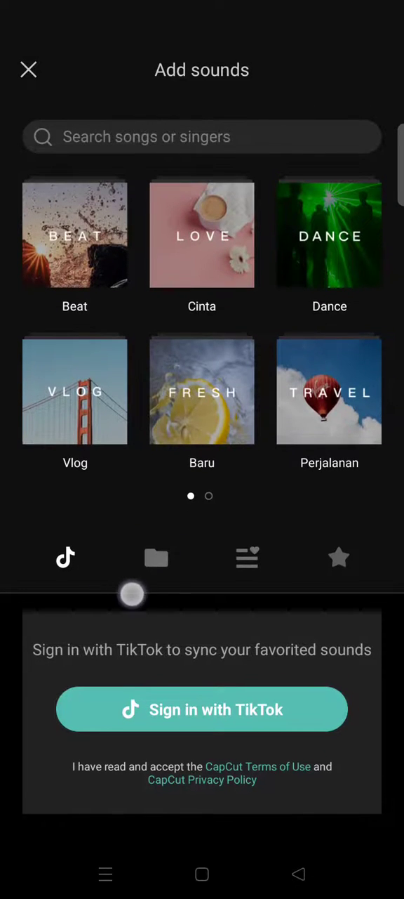
Show the Your sounds folder and list the audio files stored on the device
left_click(157, 557)
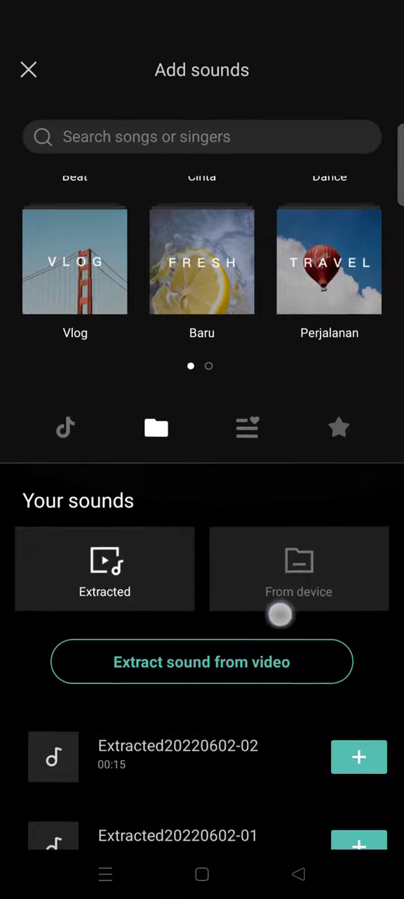
left_click(298, 569)
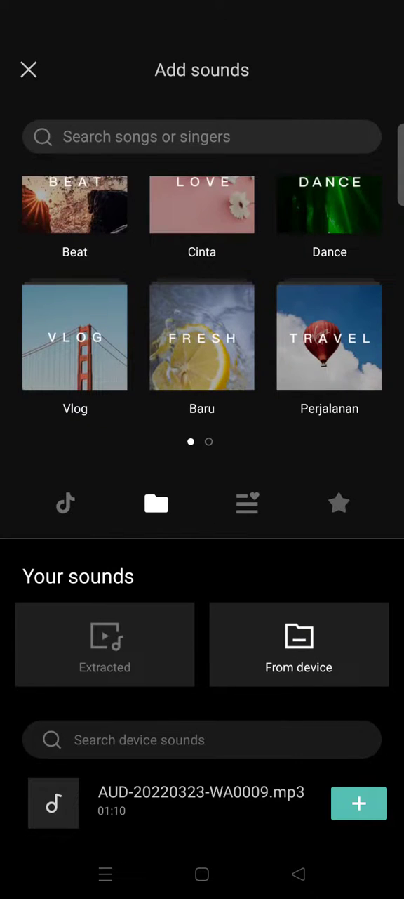
Scroll through the device MP3 list to find 'Can't Take My Eyes Off You'
scroll("up", 3)
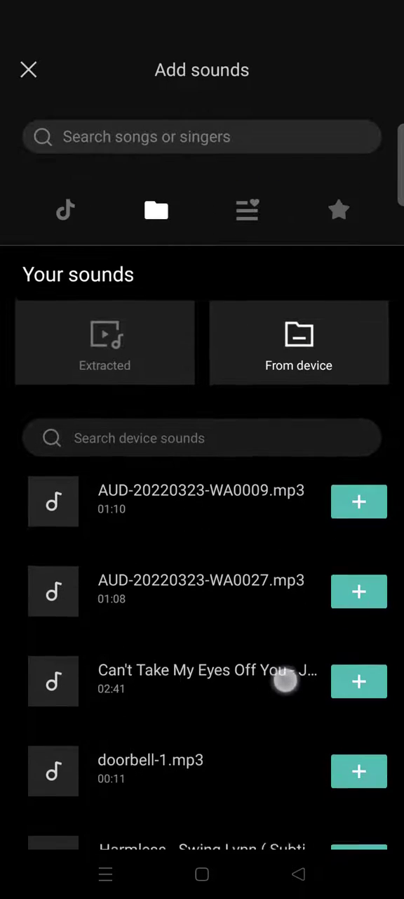
scroll("up", 3)
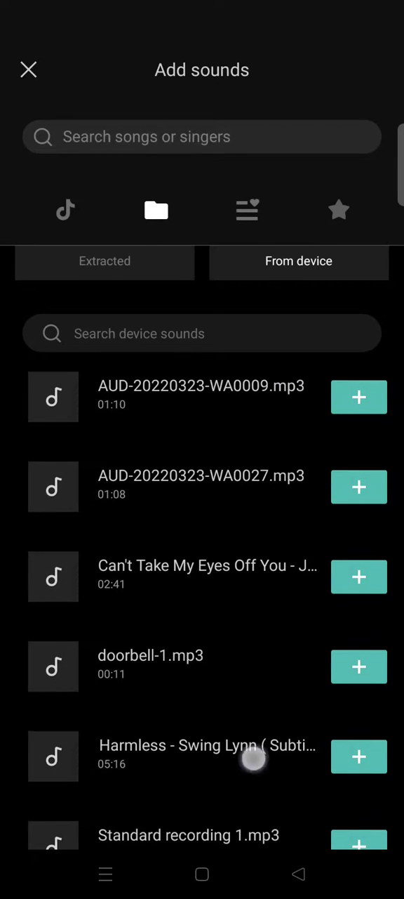
scroll("up", 3)
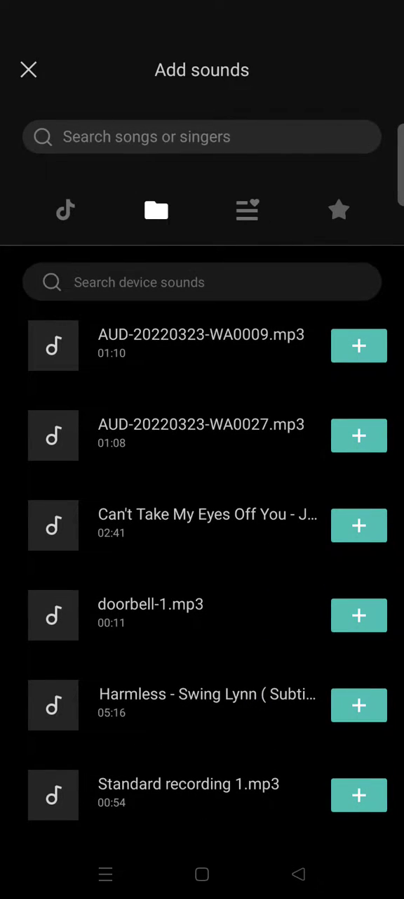
scroll("down", 3)
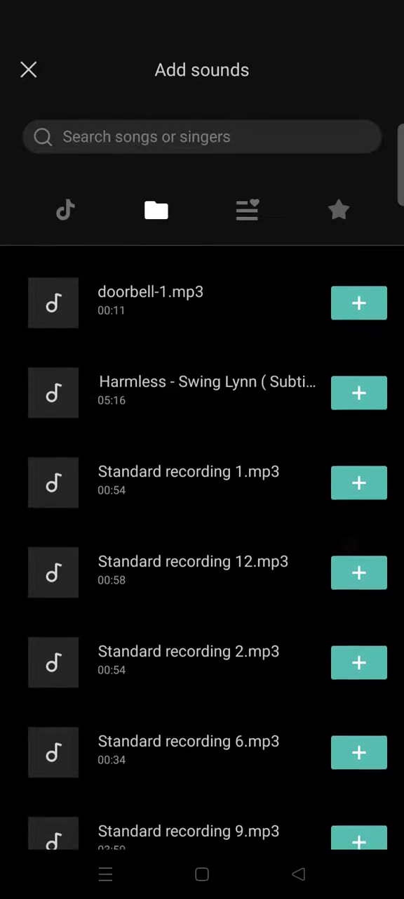
scroll("up", 3)
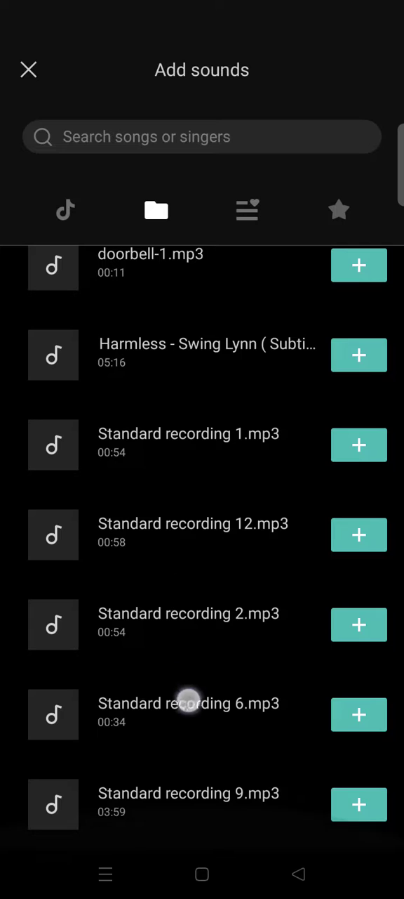
scroll("down", 3)
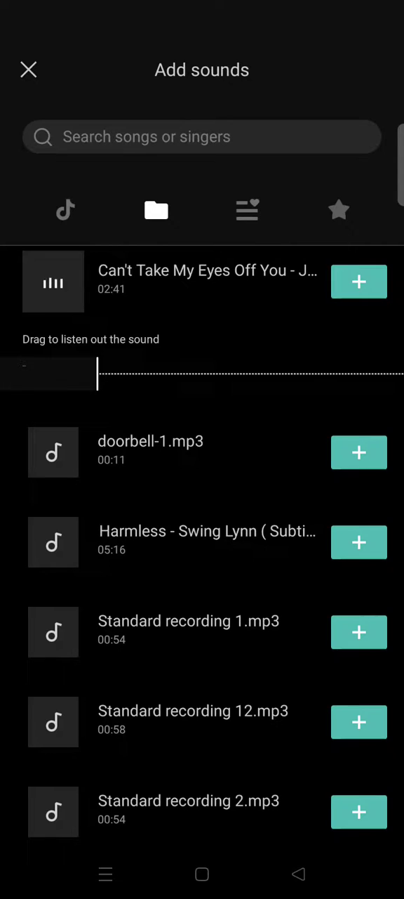
Add 'Can't Take My Eyes Off You - Joseph Vincent' as an audio track beneath the clip
left_click(359, 282)
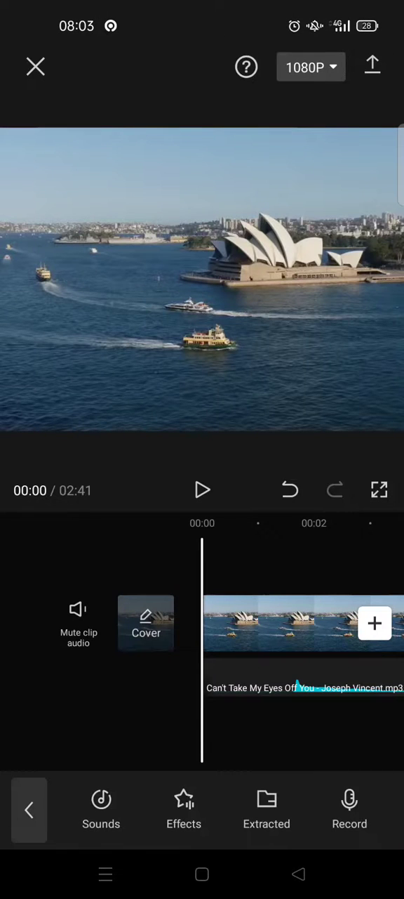
left_click(305, 687)
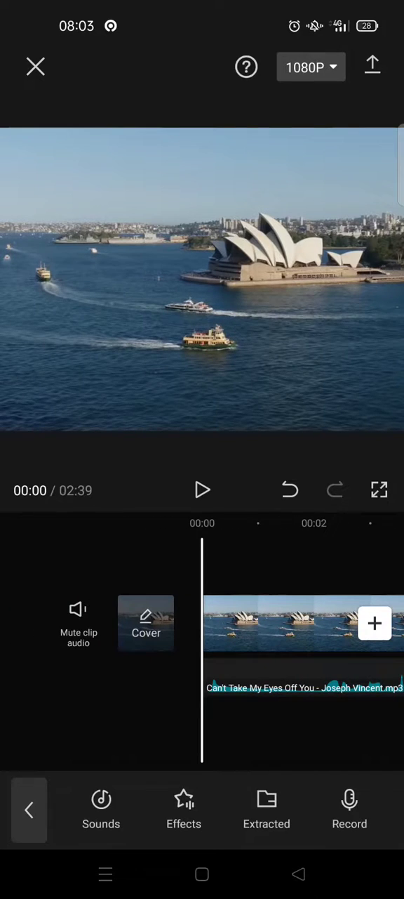
Play back the Sydney Opera House clip with the newly added song
left_click(202, 490)
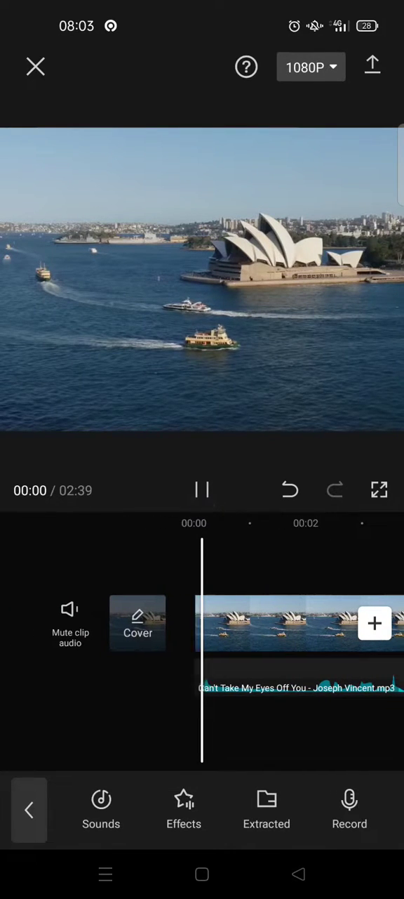
left_click(202, 490)
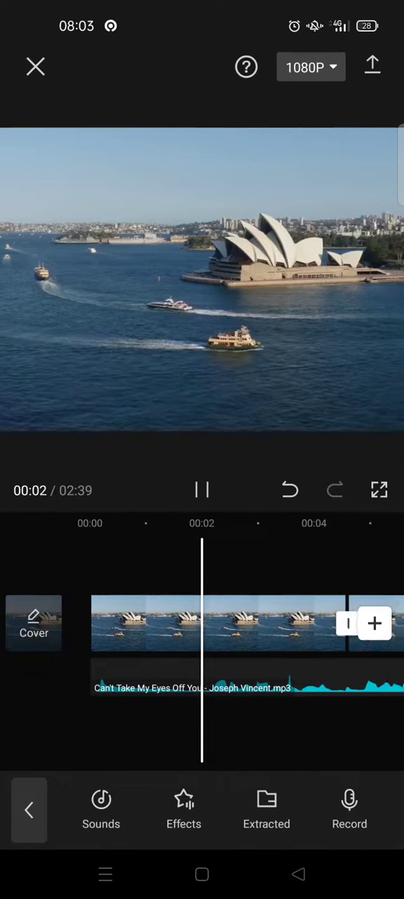